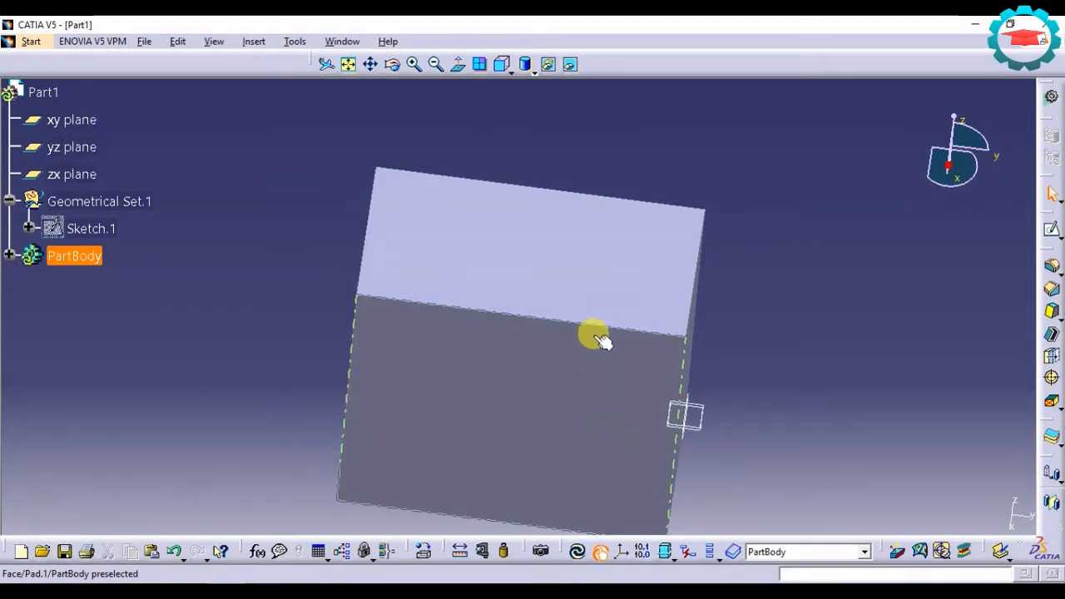
mouse_move(652, 323)
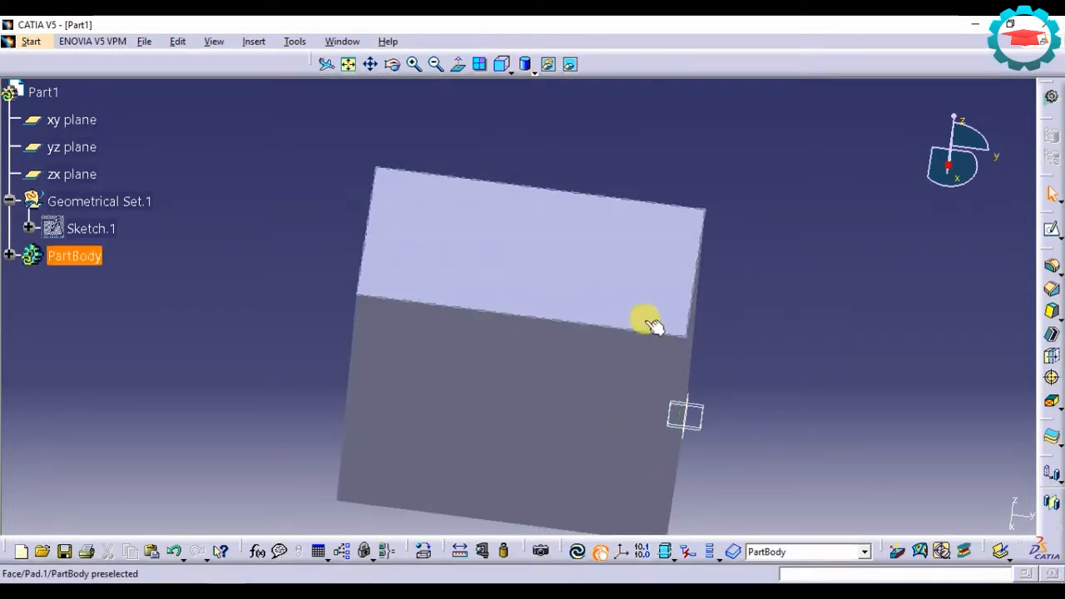
mouse_move(619, 325)
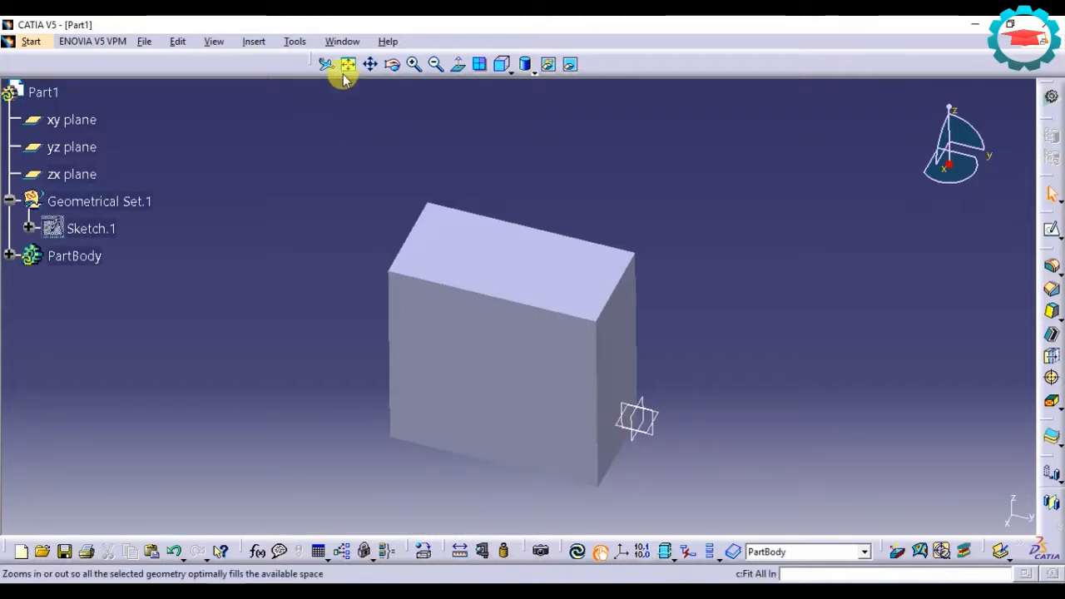
mouse_move(326, 65)
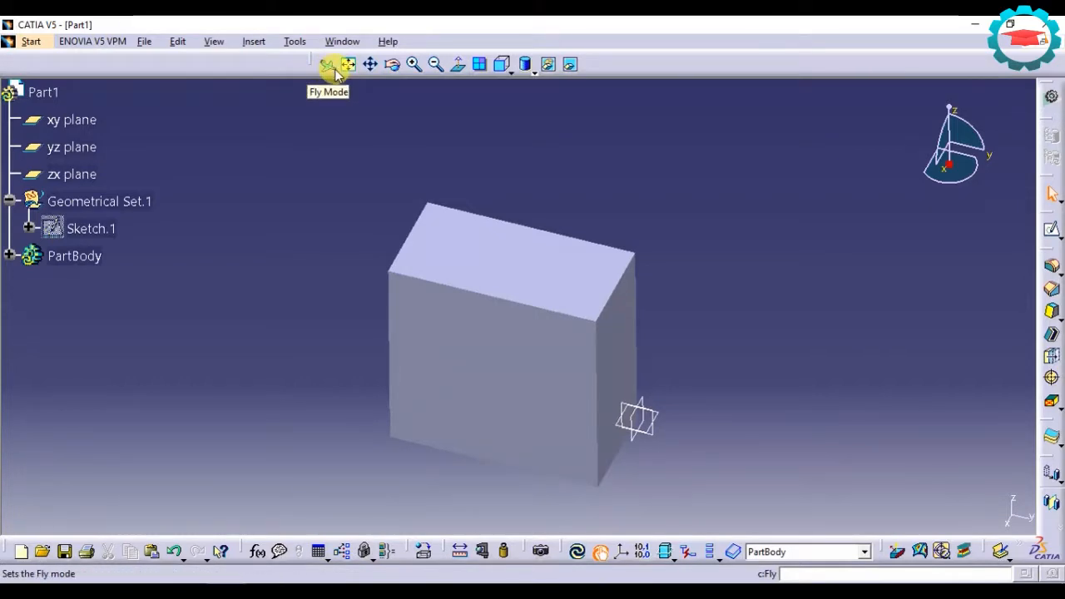
mouse_move(349, 65)
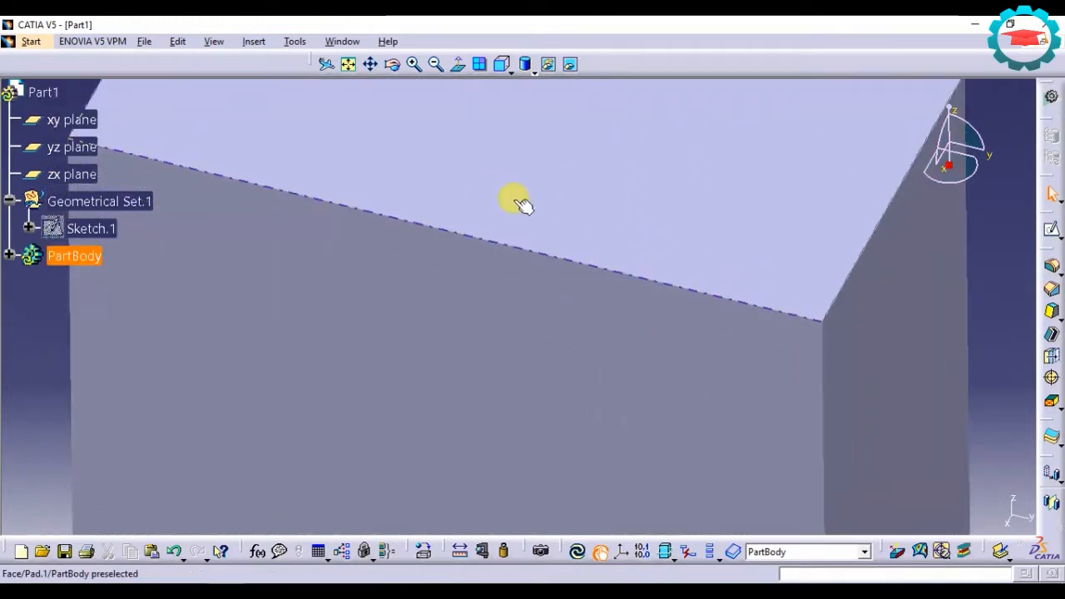
mouse_move(785, 360)
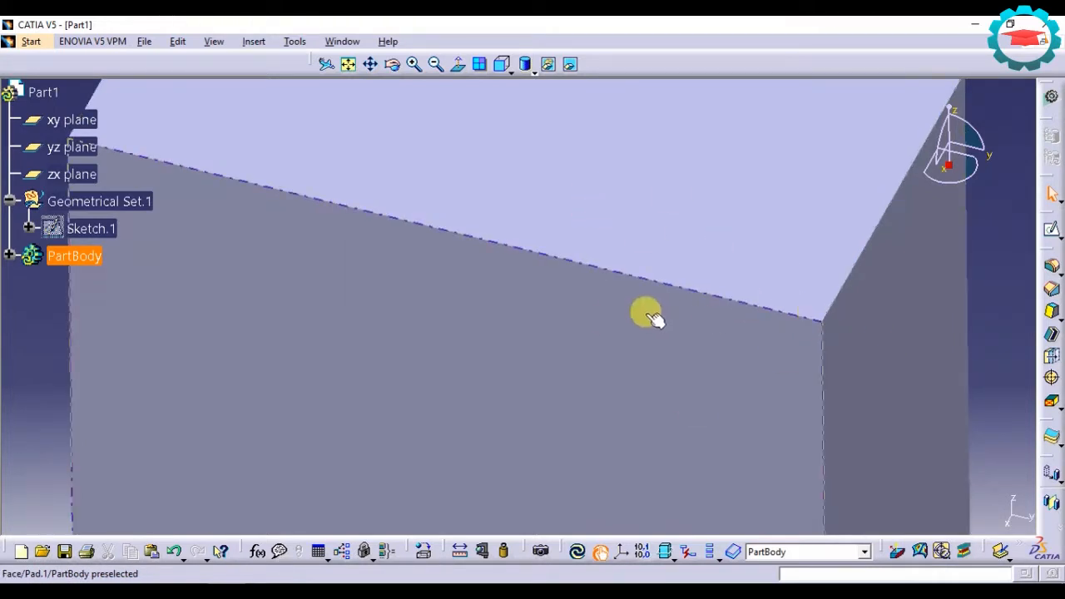
mouse_move(586, 269)
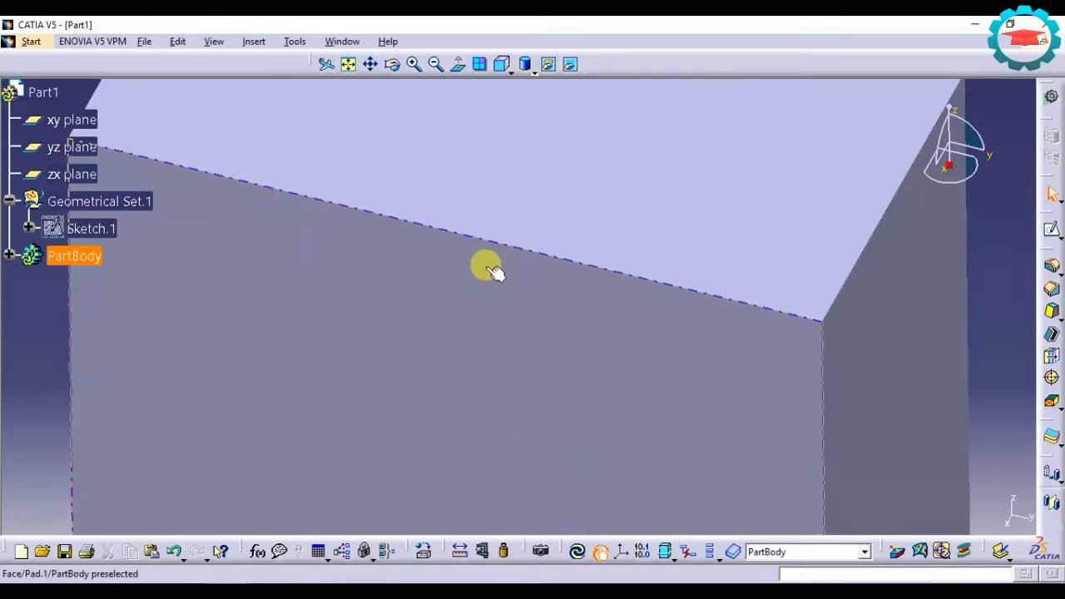
mouse_move(350, 65)
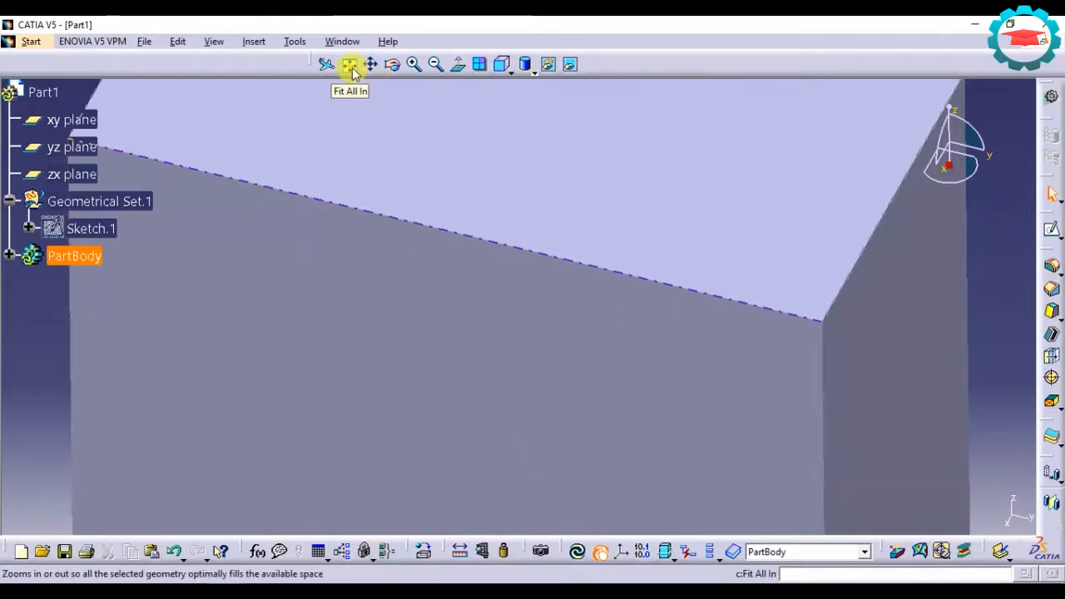
Frame the whole padded block in the view again with Fit All In
left_click(349, 63)
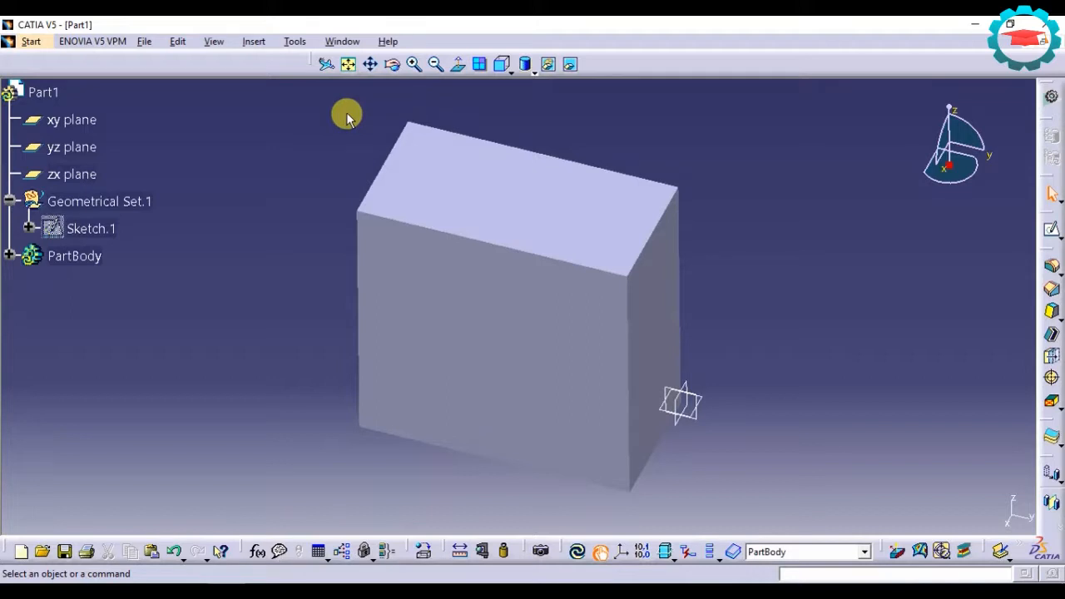
mouse_move(348, 65)
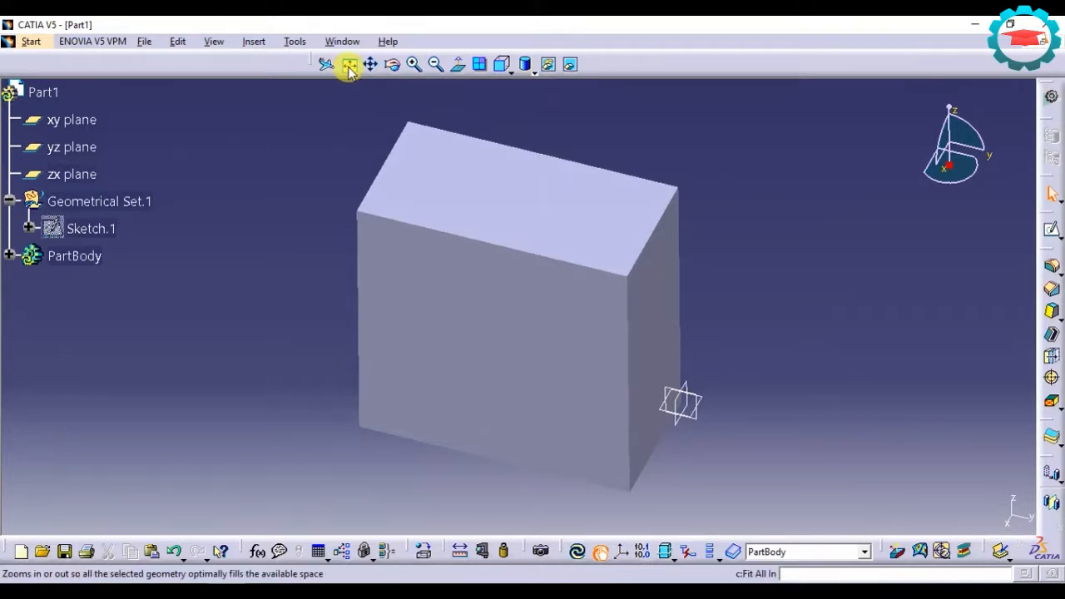
mouse_move(370, 63)
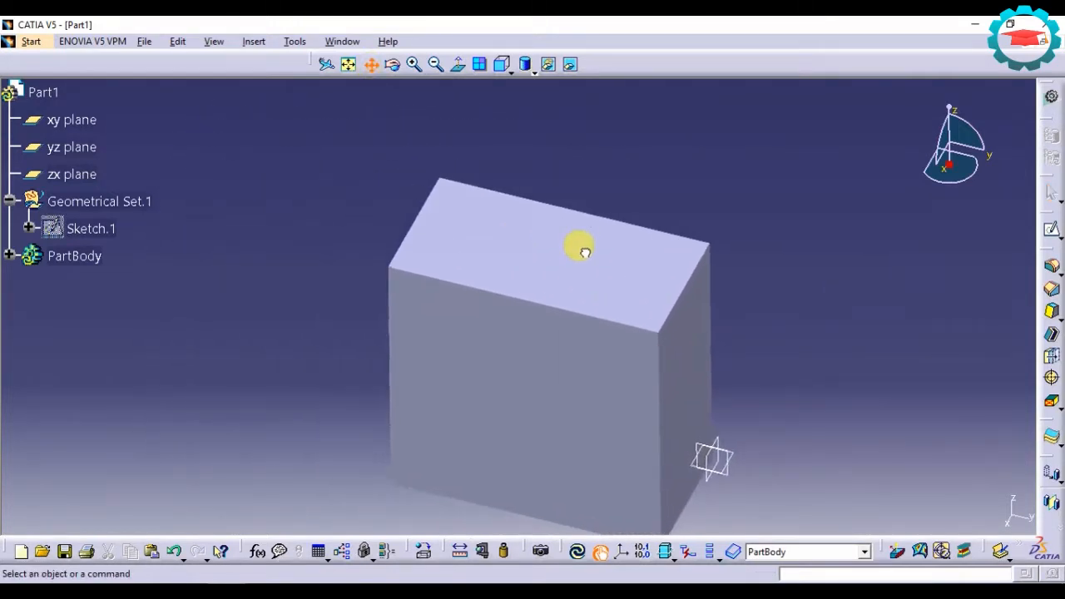
Pan the block slightly across the geometry area to a new screen position
left_click_drag(579, 250, 593, 235)
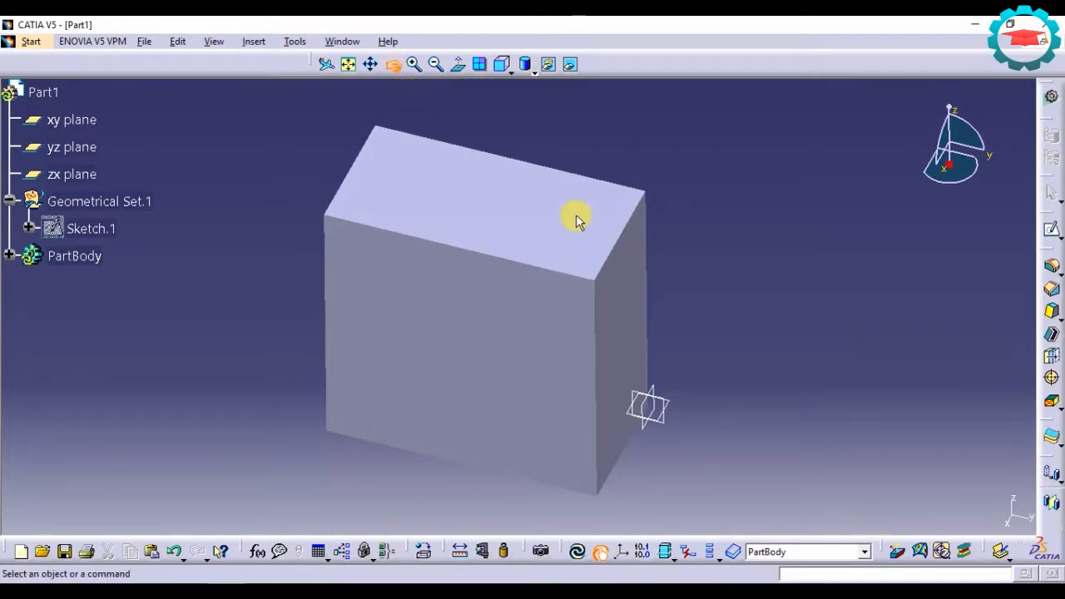
mouse_move(578, 193)
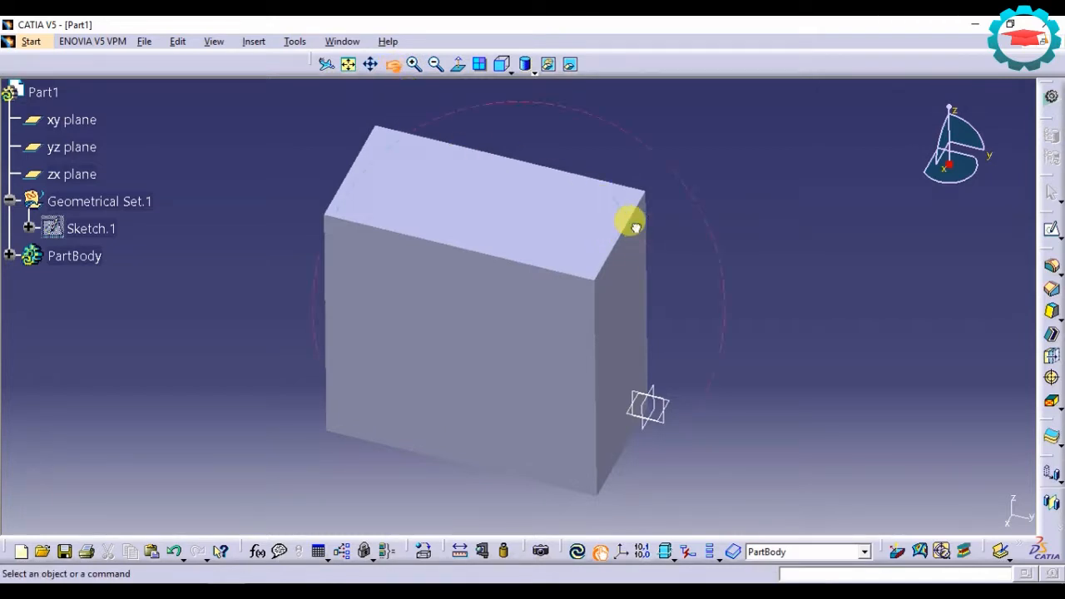
Rotate the view around the block until its top and side faces show
left_click_drag(632, 223, 565, 256)
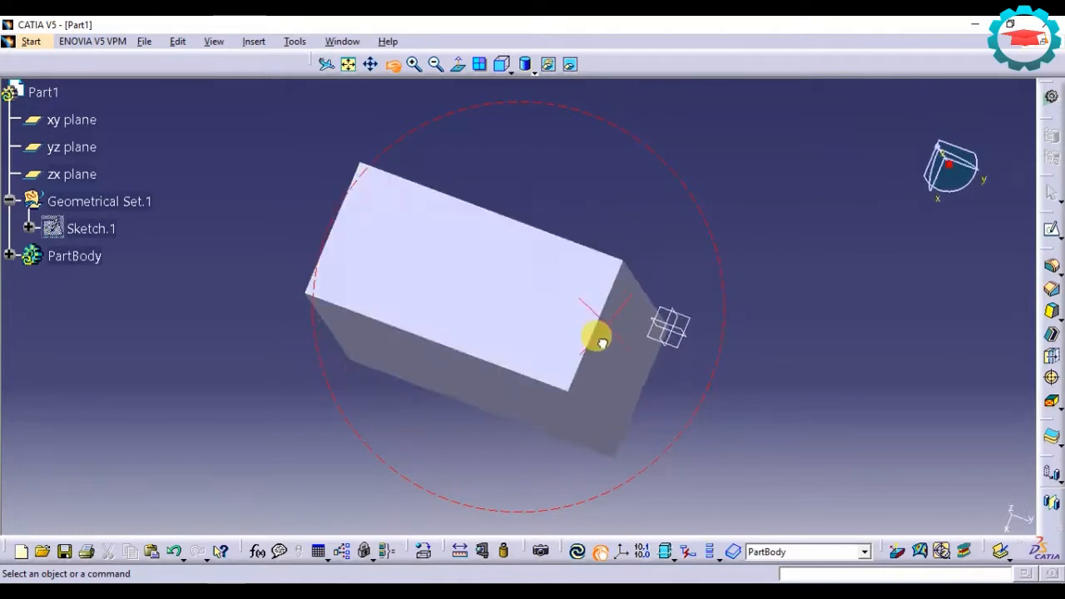
left_click_drag(599, 341, 541, 196)
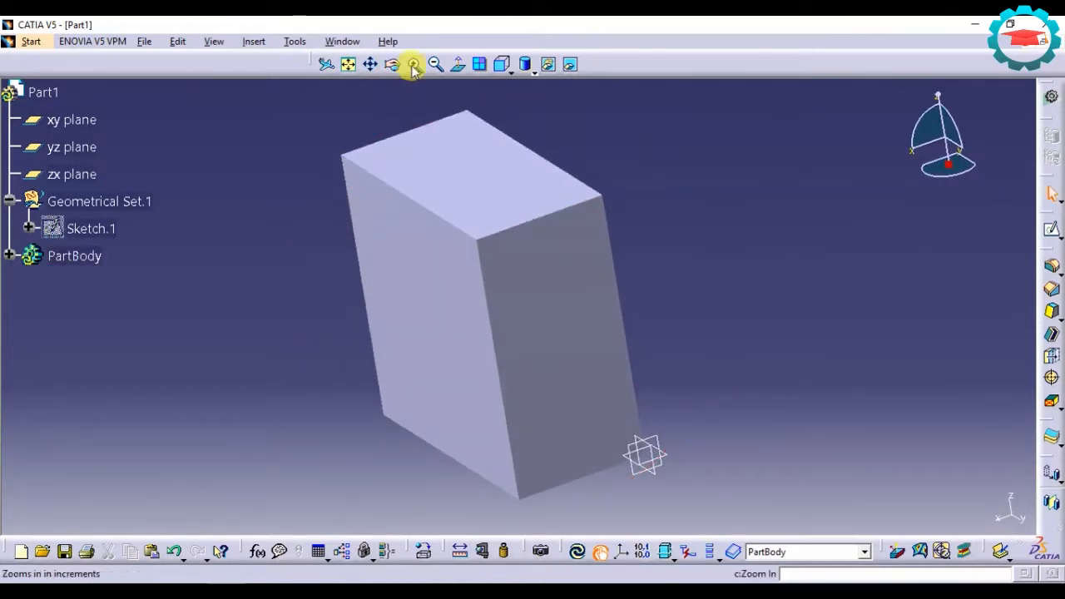
left_click(436, 64)
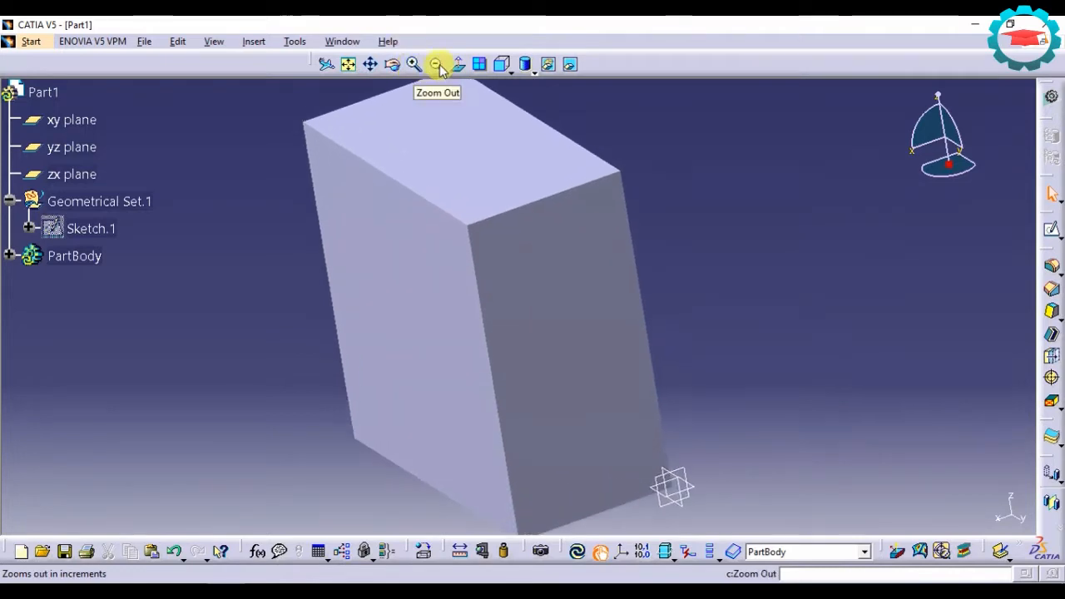
left_click(413, 64)
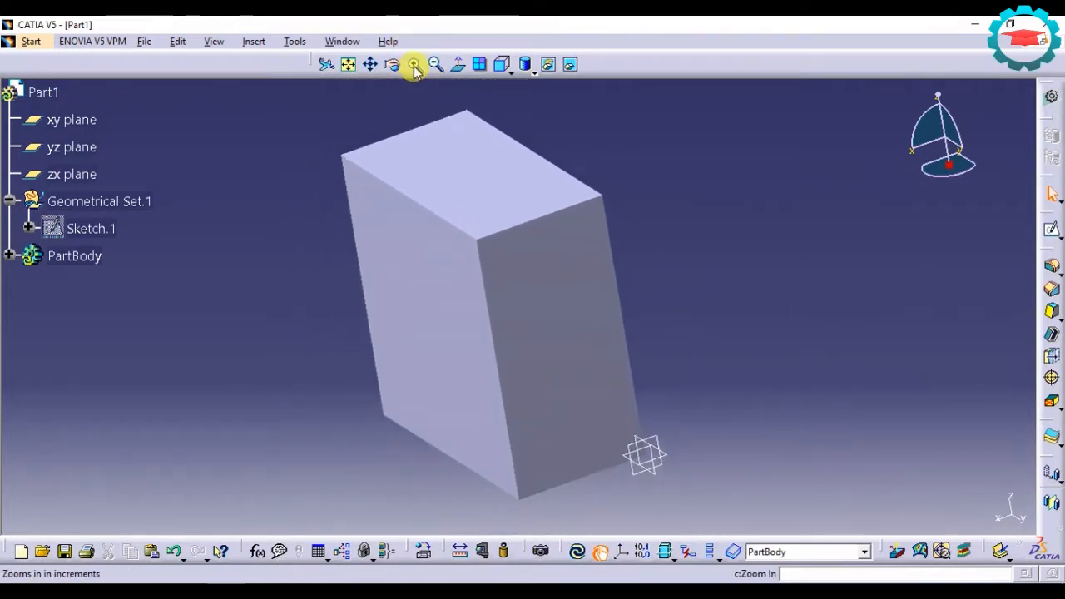
left_click(413, 64)
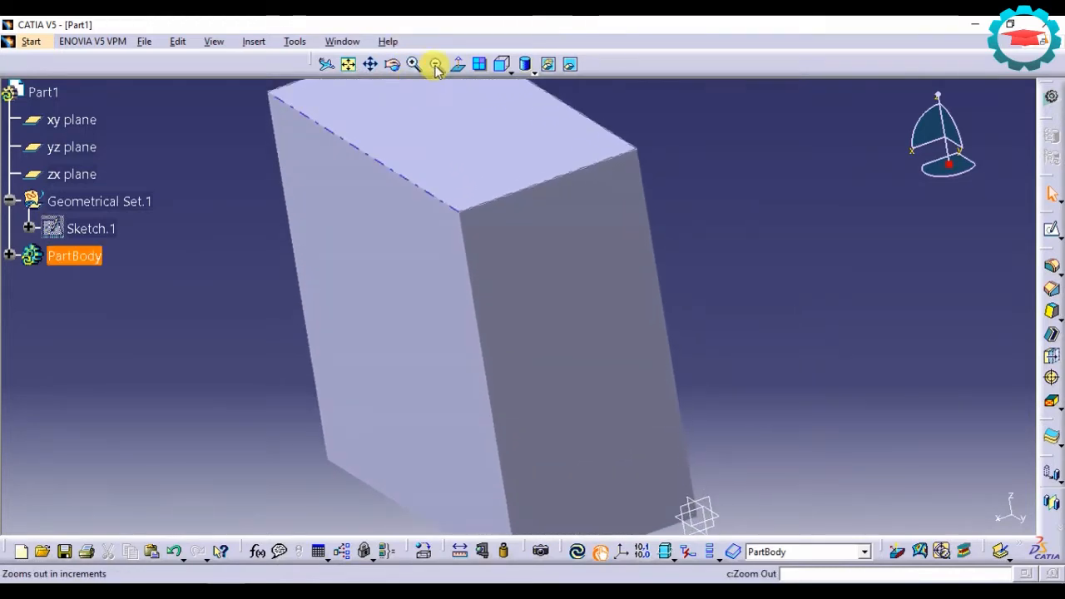
left_click(436, 64)
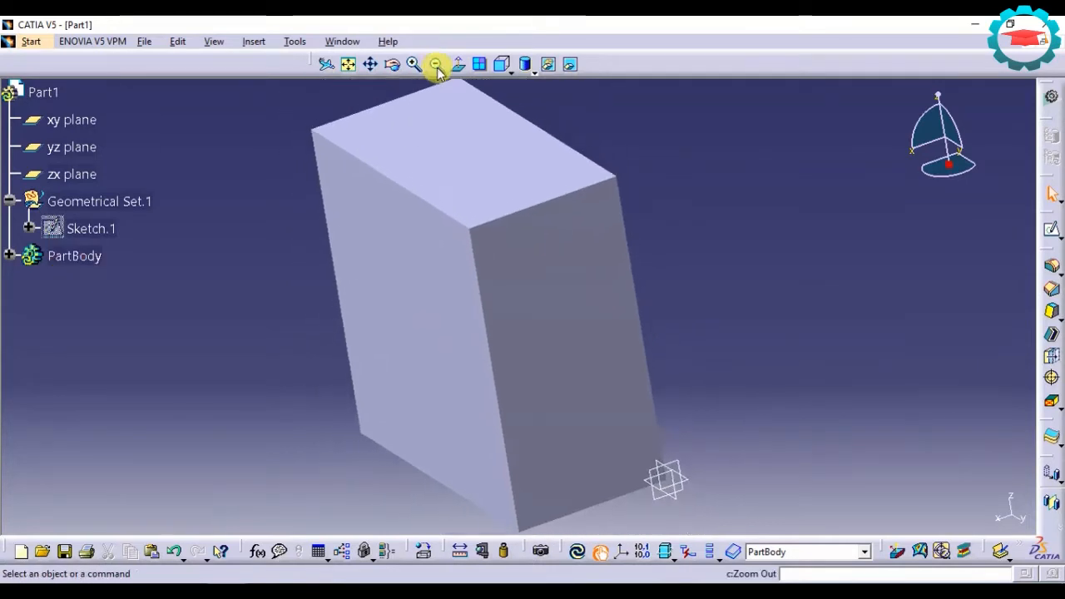
left_click(349, 65)
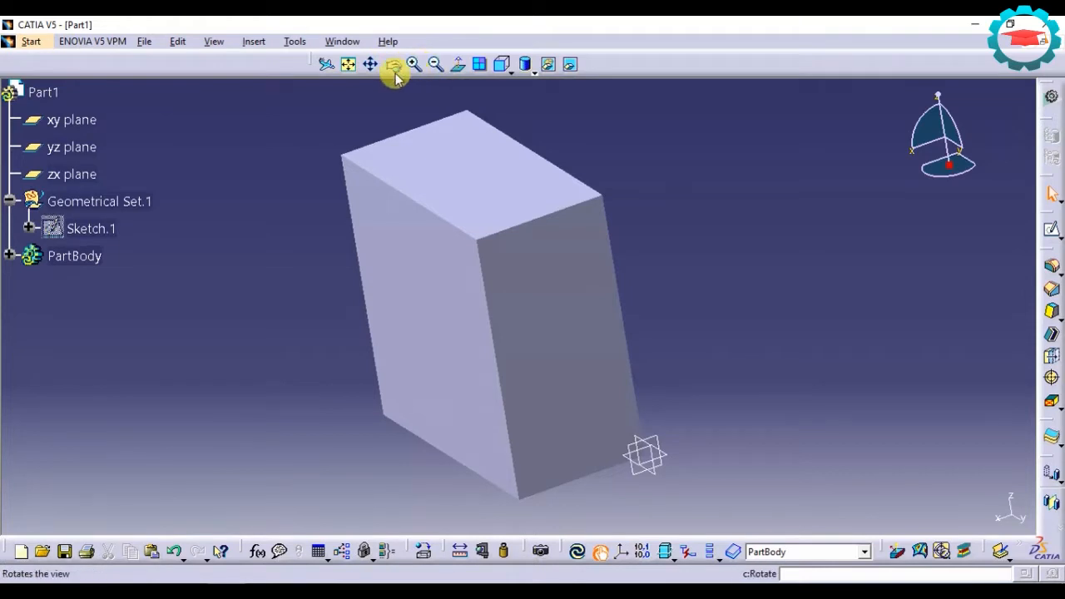
mouse_move(393, 70)
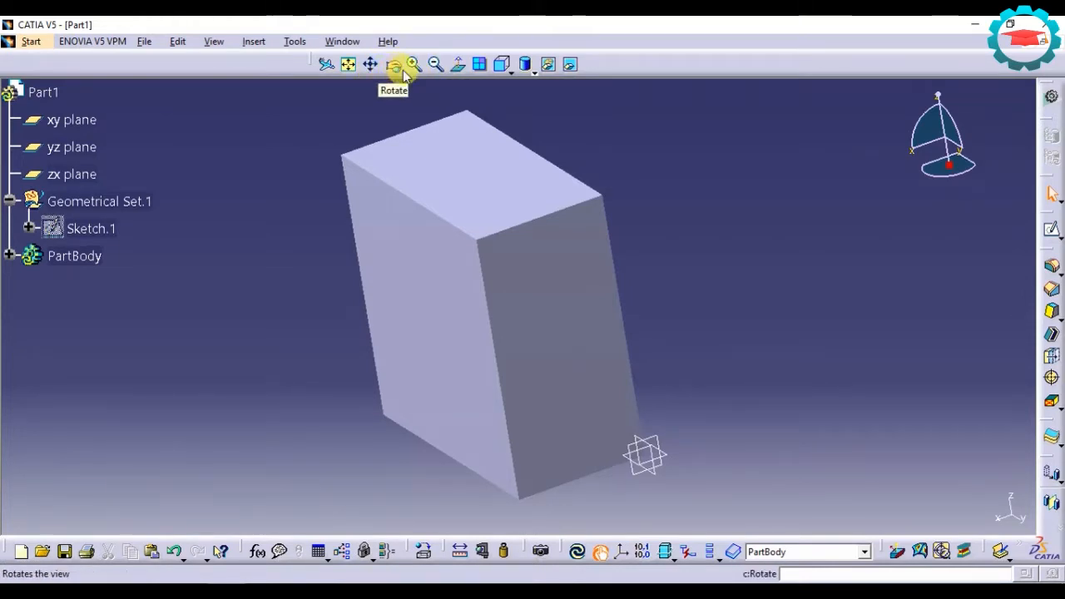